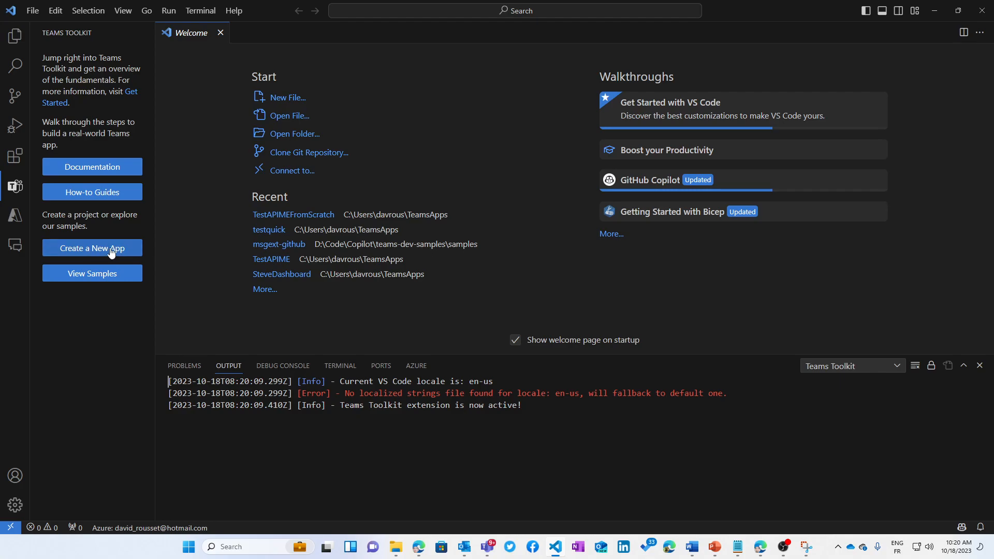
Start a new Teams app and choose Message Extension as the project type.
left_click(91, 248)
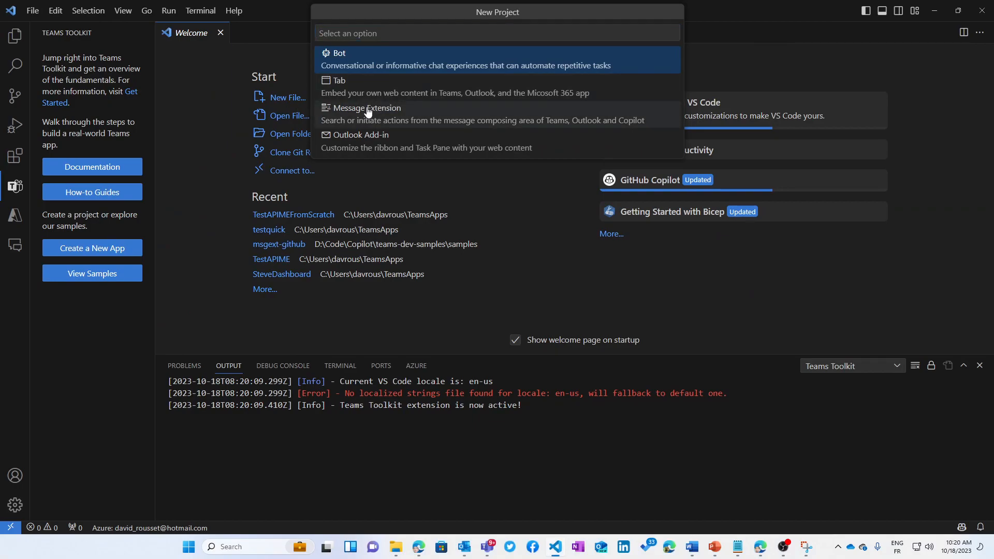
left_click(367, 114)
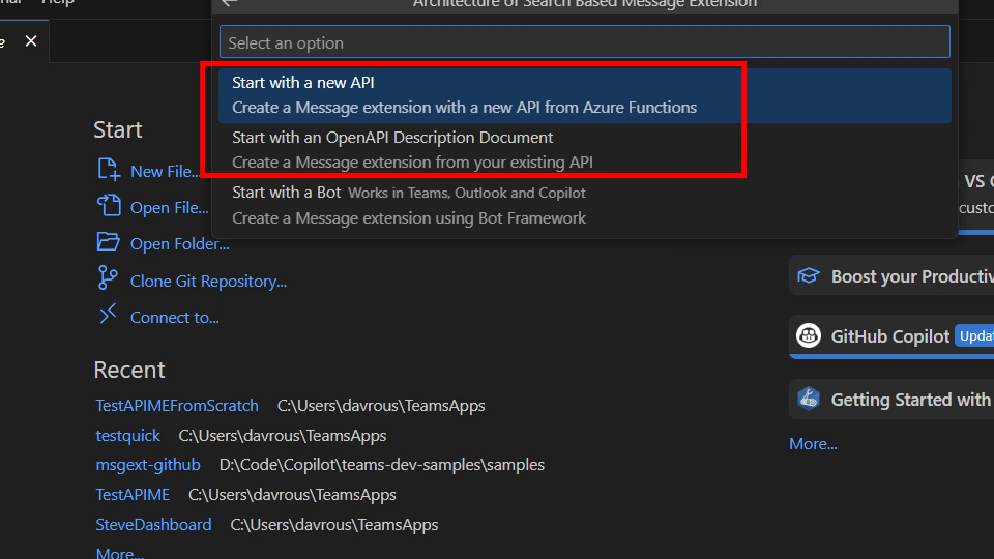
mouse_move(236, 236)
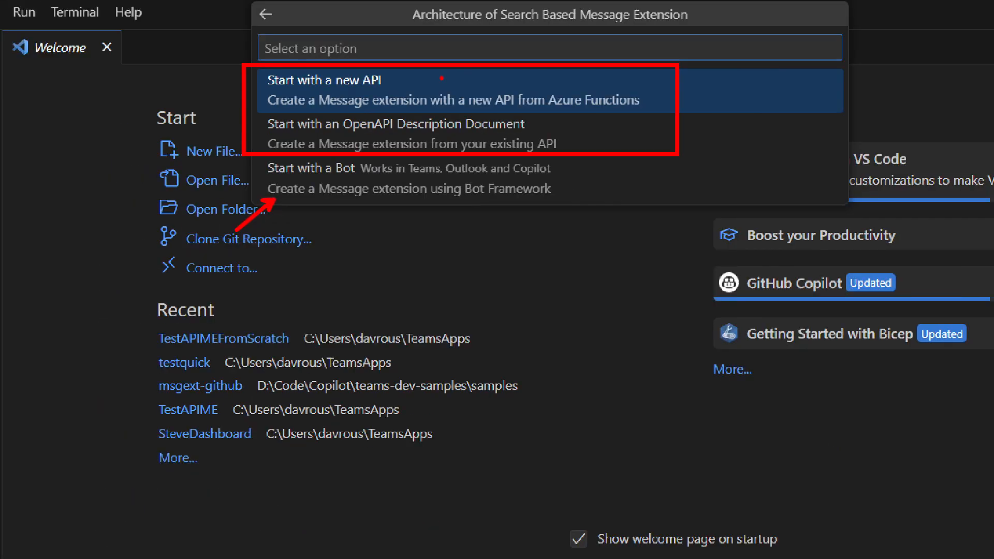
Scaffold a JavaScript extension on a new API named TestFromScratchAPIME.
left_click(444, 90)
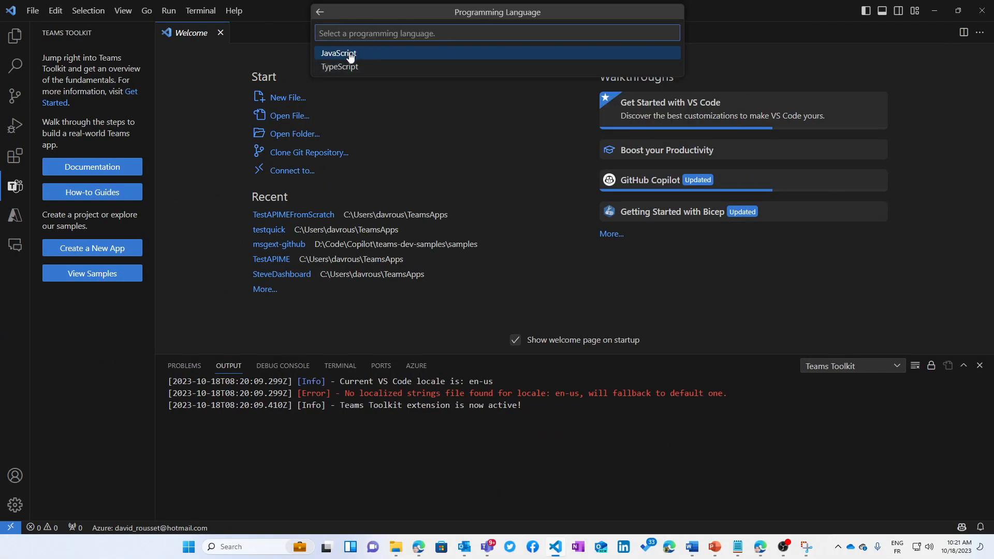
left_click(338, 52)
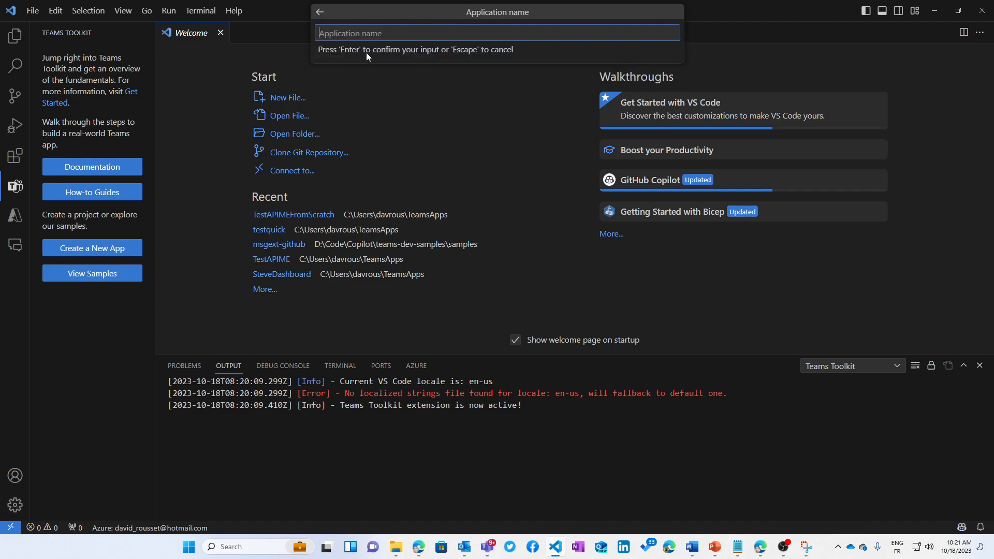
type("TestFromScratch")
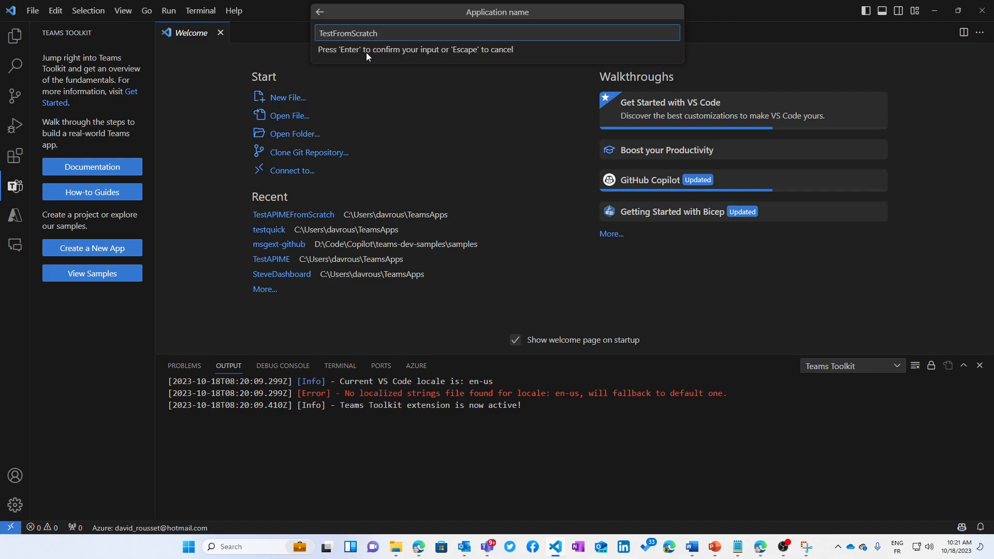
key("Enter")
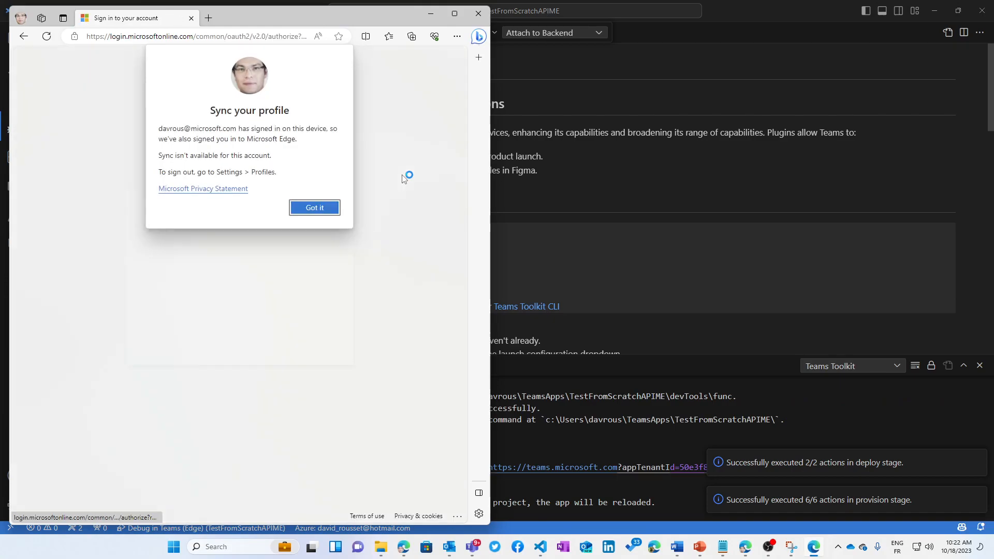
Dismiss the profile sync notice and go to the Developer Portal chat.
left_click(315, 207)
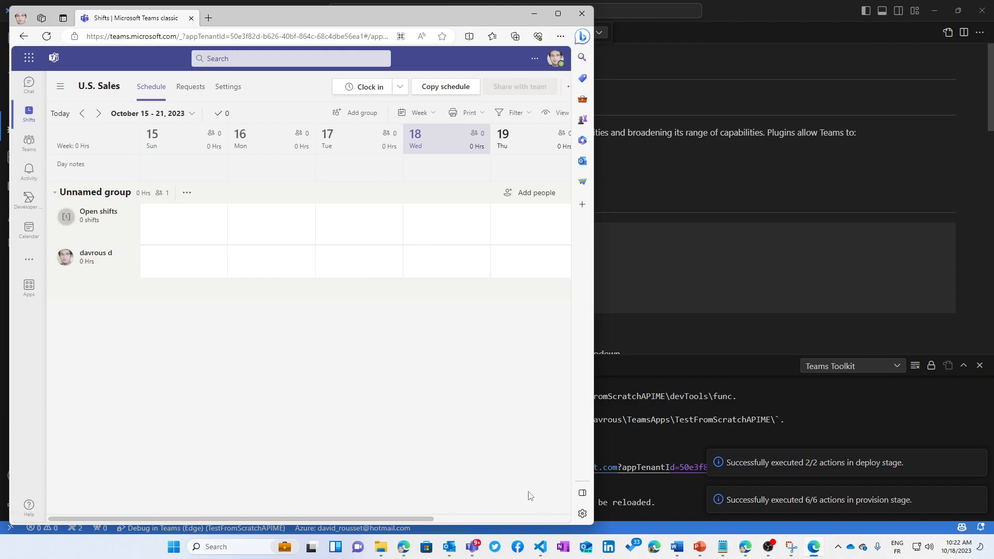
left_click(29, 86)
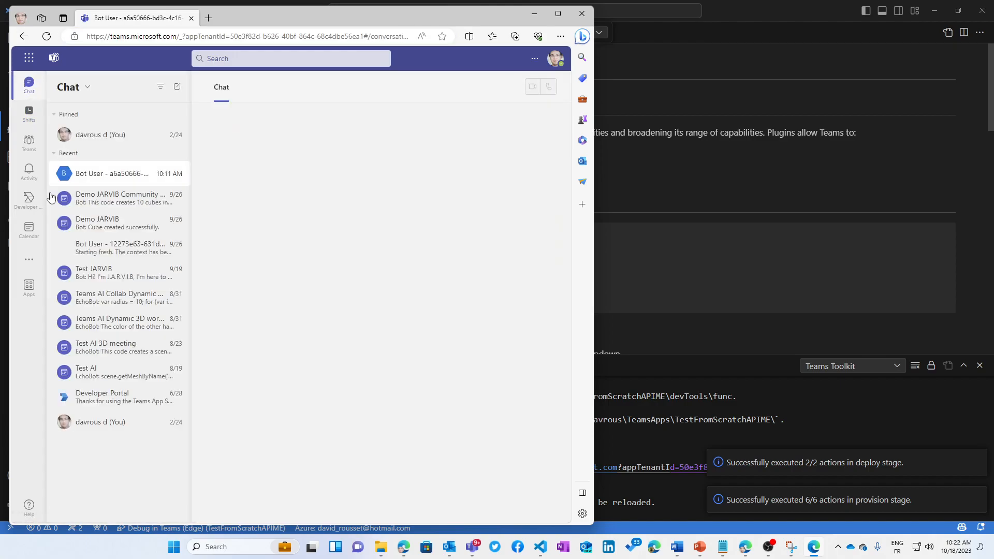
left_click(113, 173)
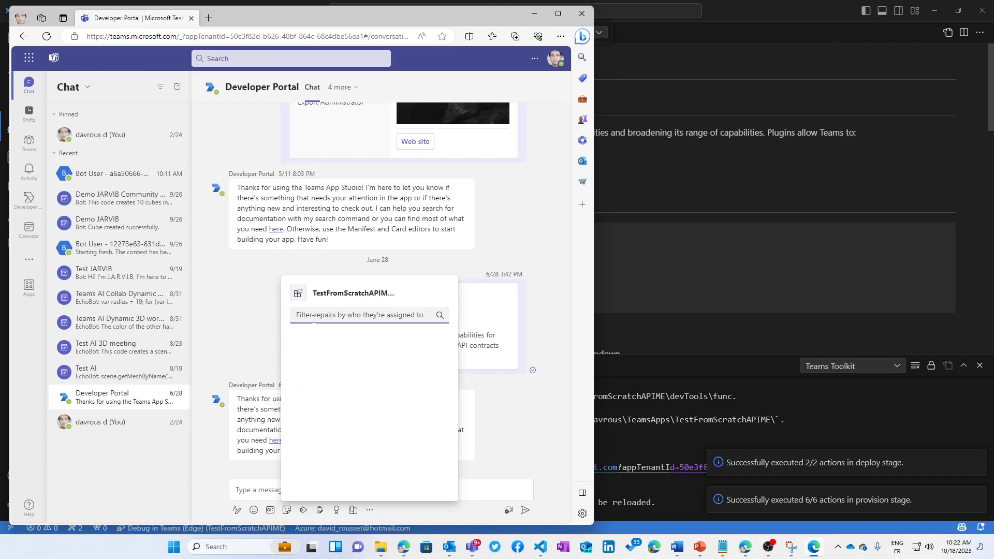
Search the extension for 'Karin' and insert the Tire service repair card.
type("Karin")
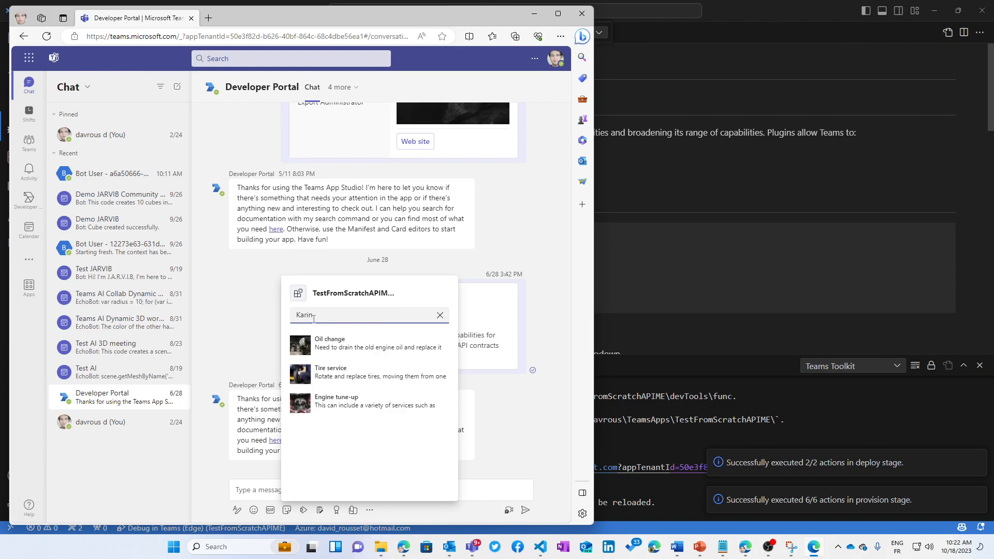
mouse_move(336, 345)
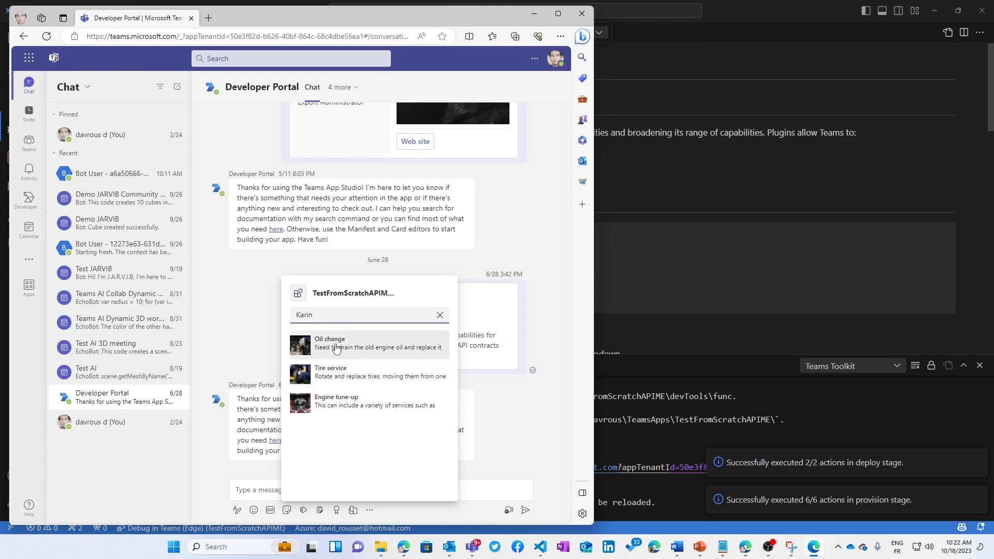
mouse_move(343, 348)
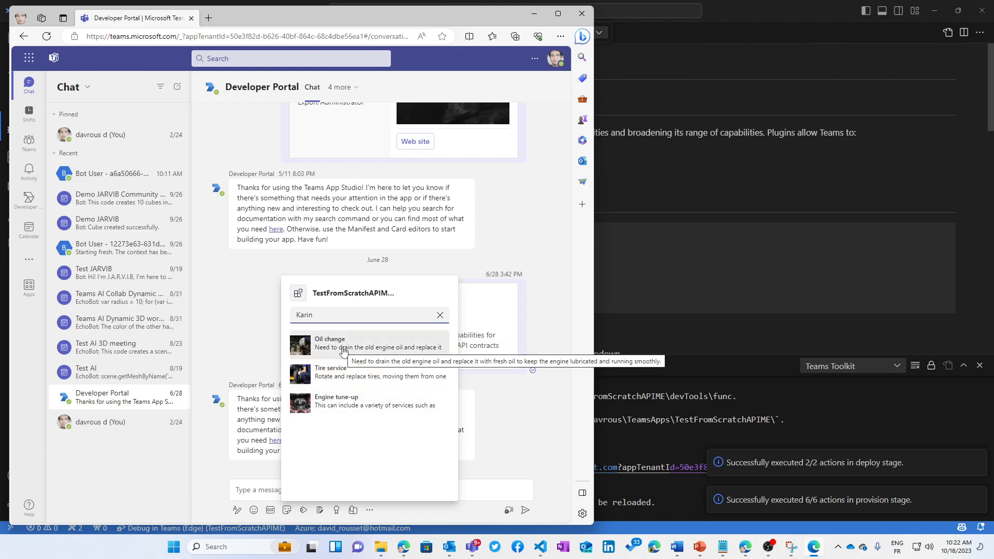
mouse_move(335, 375)
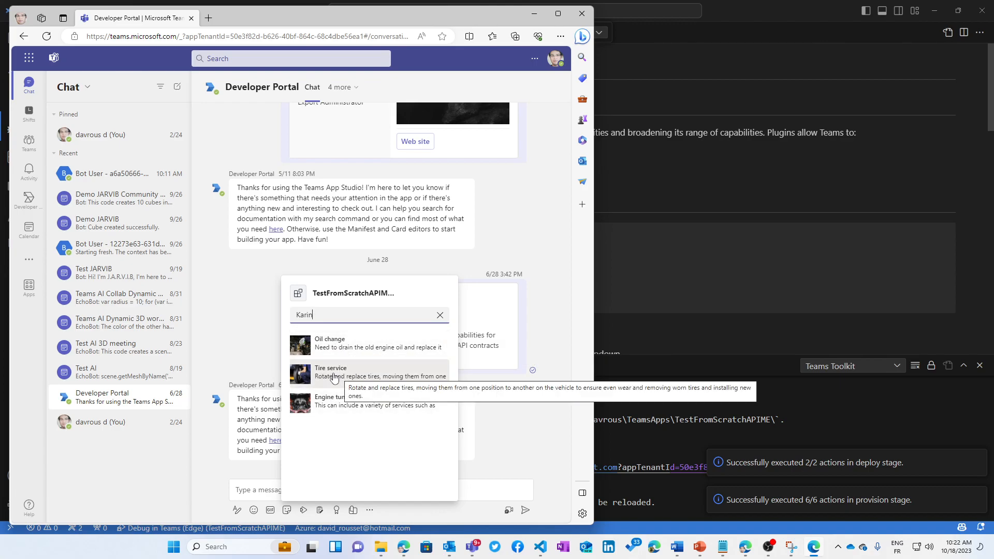
left_click(330, 372)
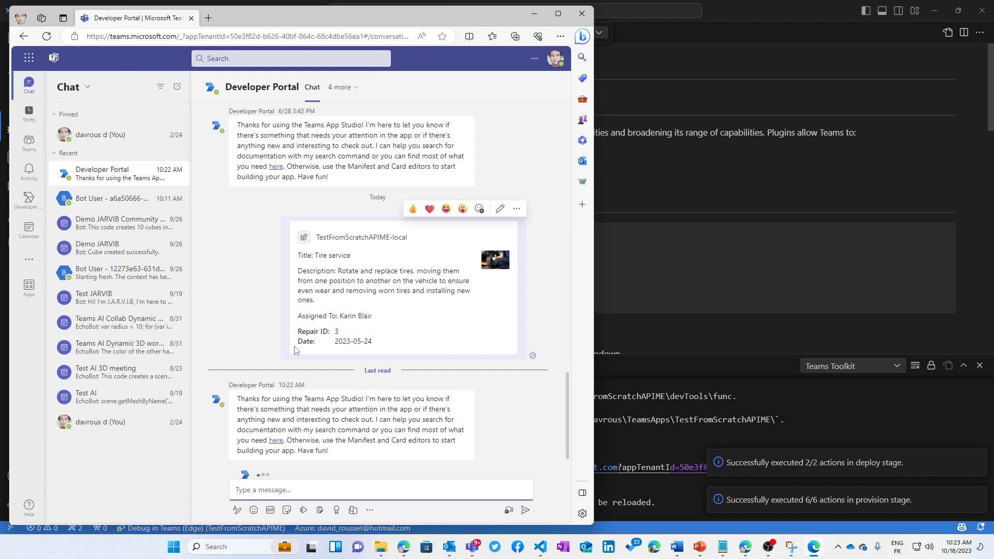
mouse_move(784, 169)
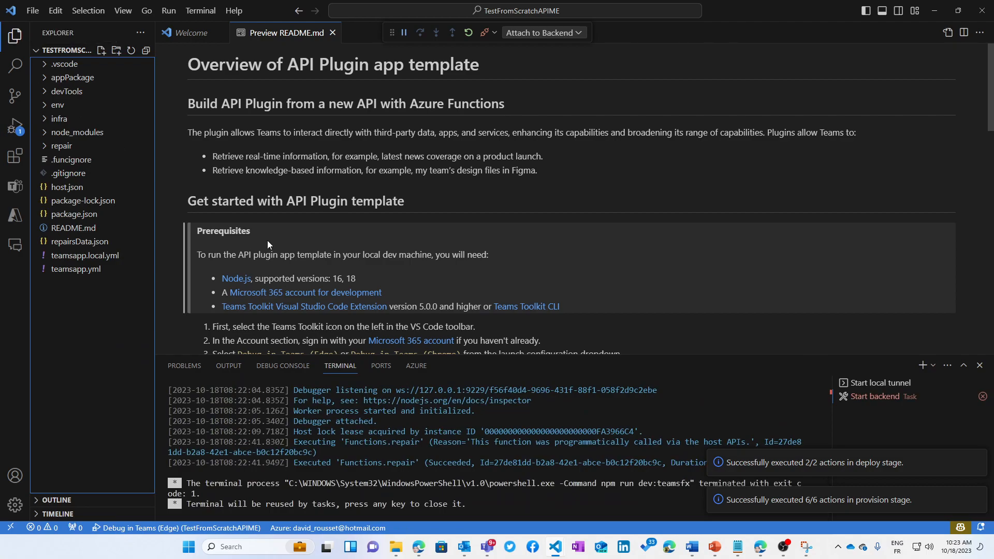
Review the repair function's index.js and highlight the assignedTo filter.
left_click(62, 146)
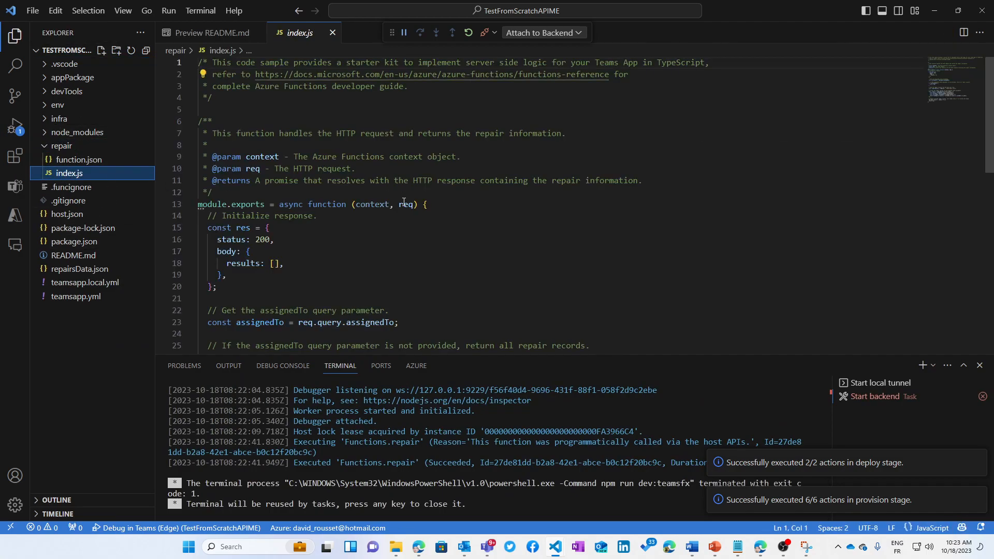
scroll("down", 3)
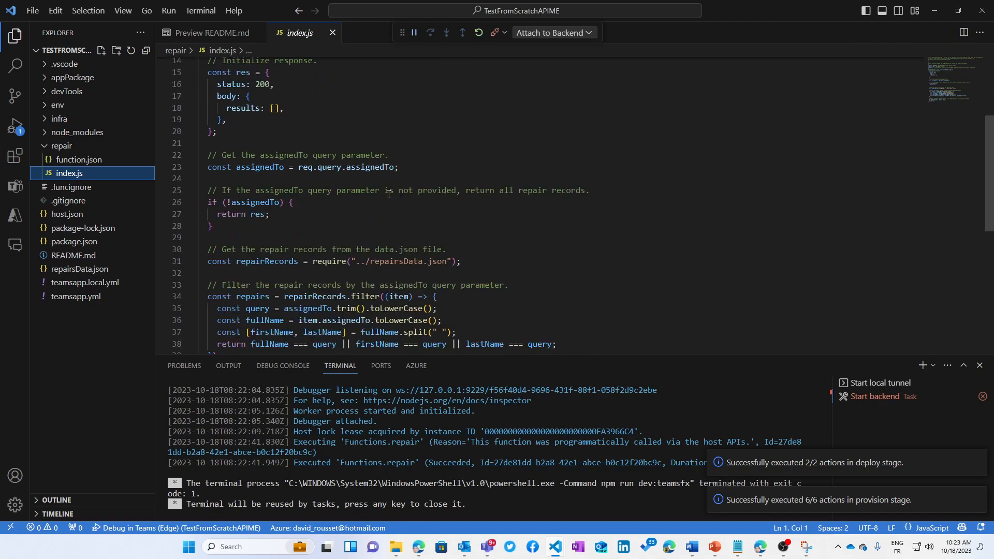
double_click(254, 202)
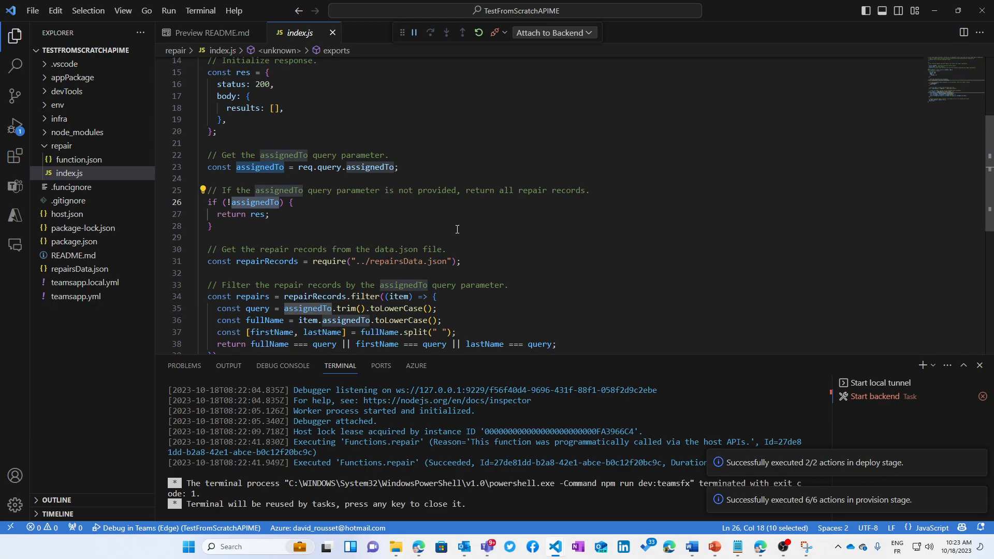
mouse_move(516, 228)
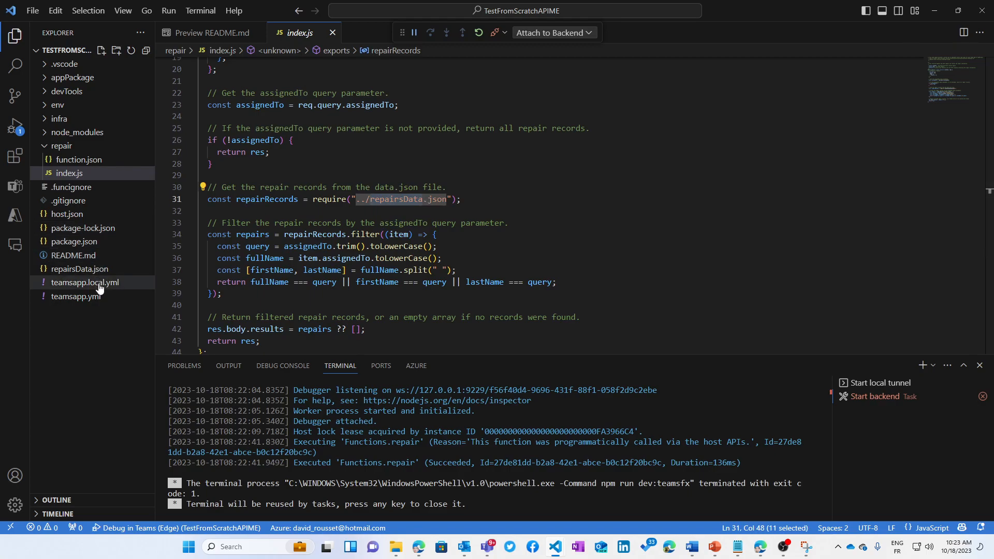
View the repair data file, then the function.json GET HTTP trigger on route repair.
left_click(79, 269)
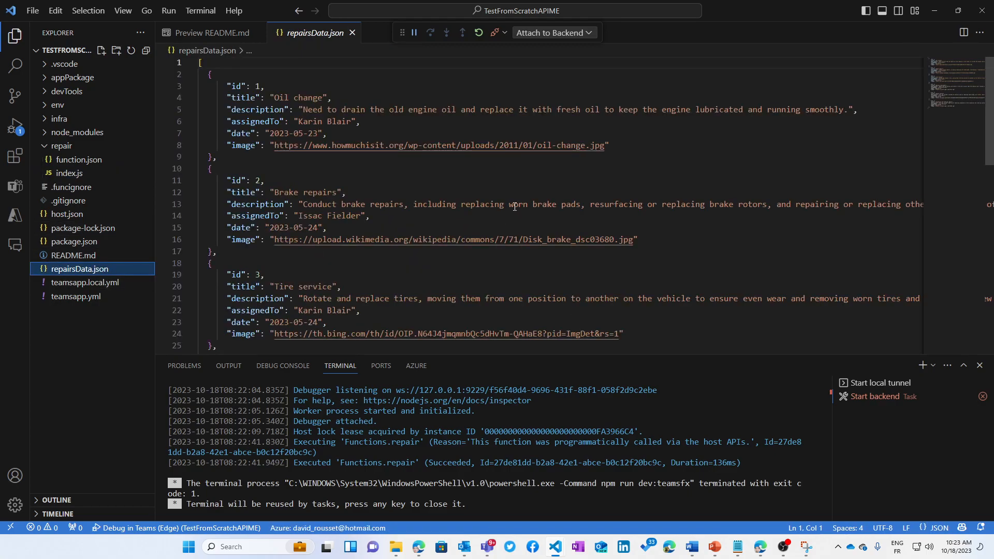
double_click(309, 122)
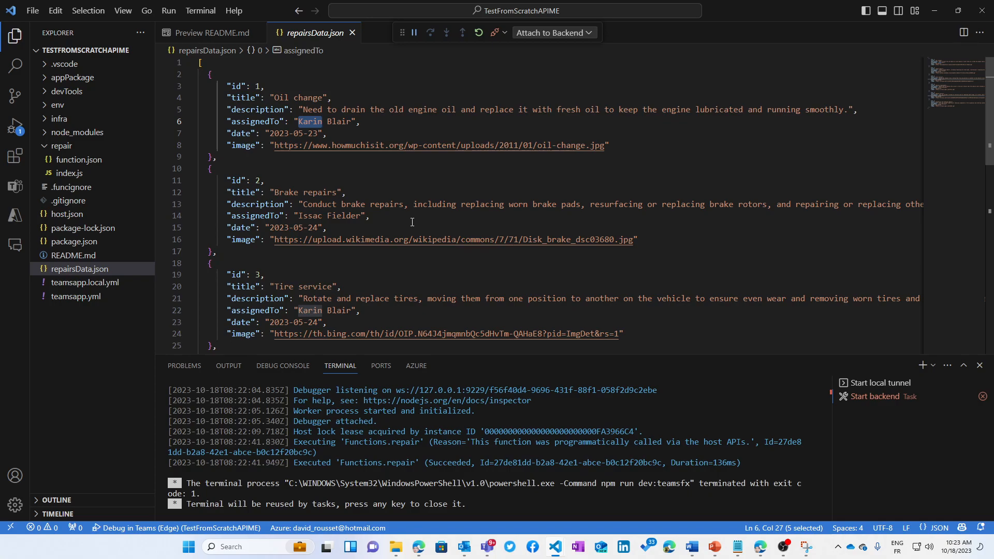
mouse_move(351, 165)
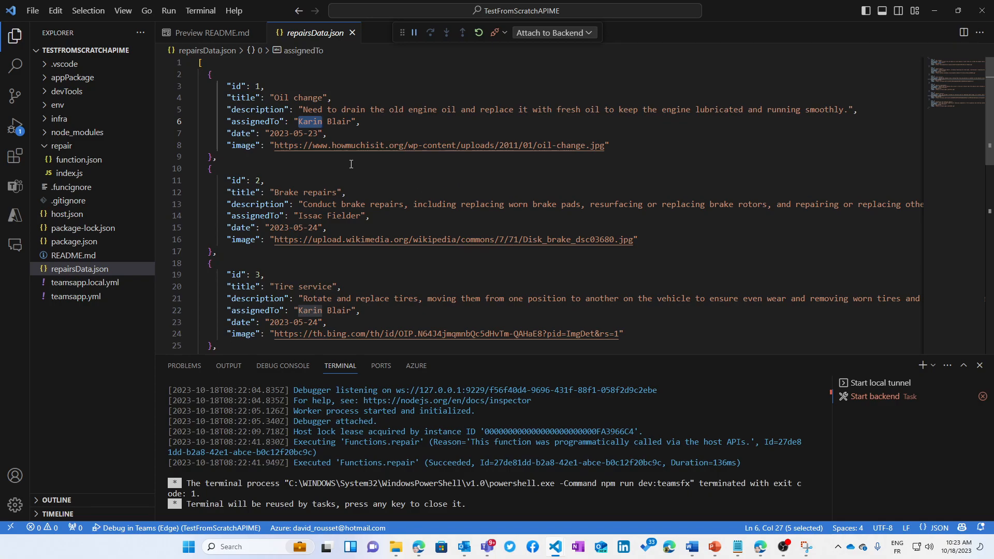
mouse_move(434, 215)
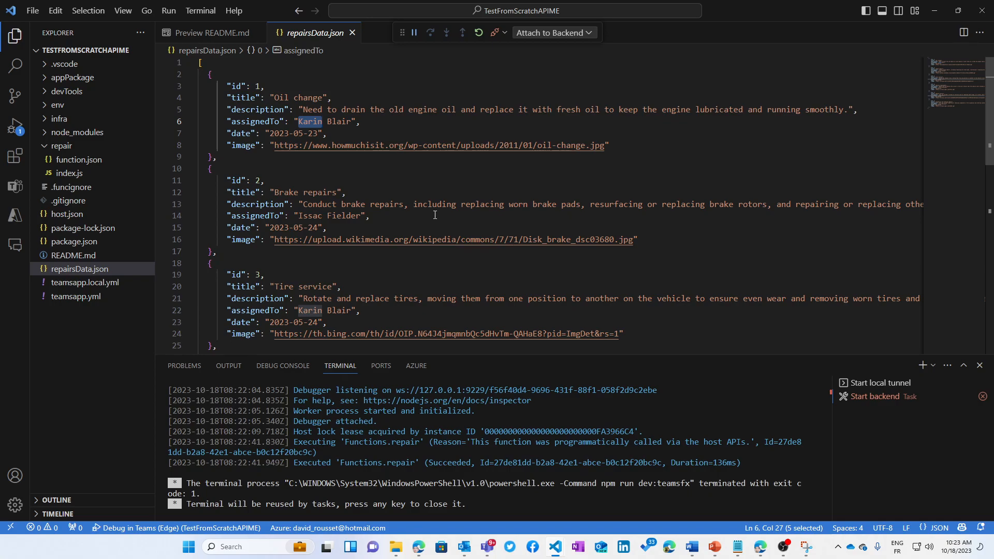
mouse_move(484, 220)
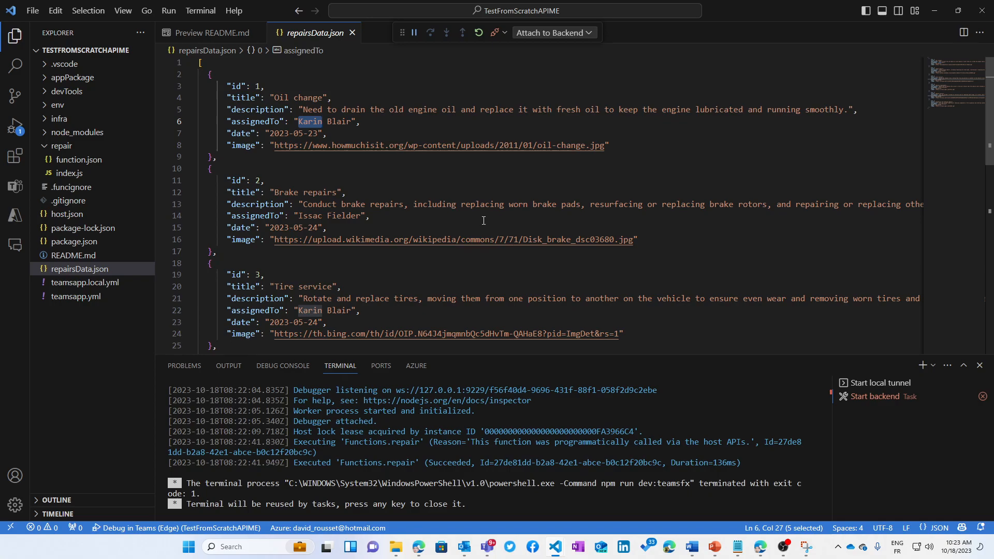
mouse_move(71, 187)
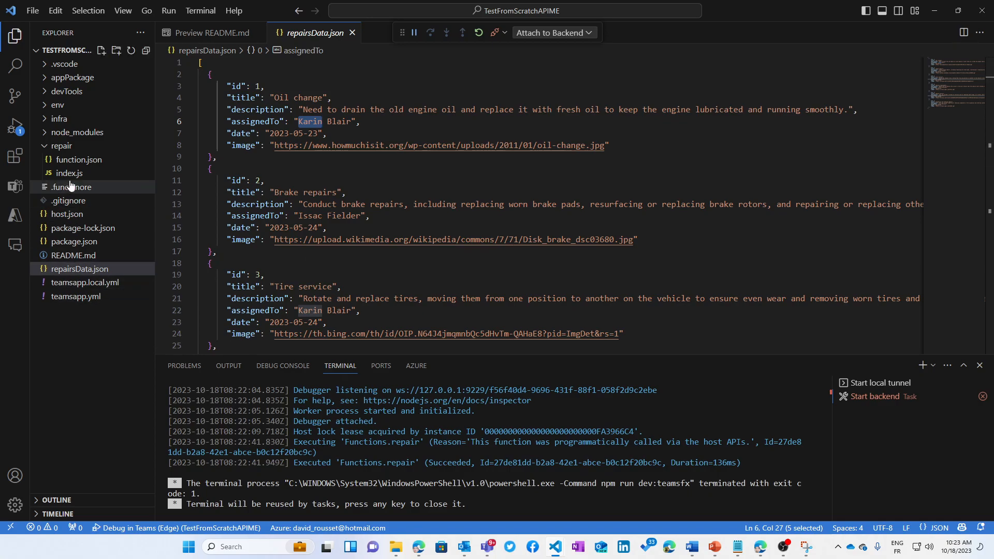
left_click(79, 160)
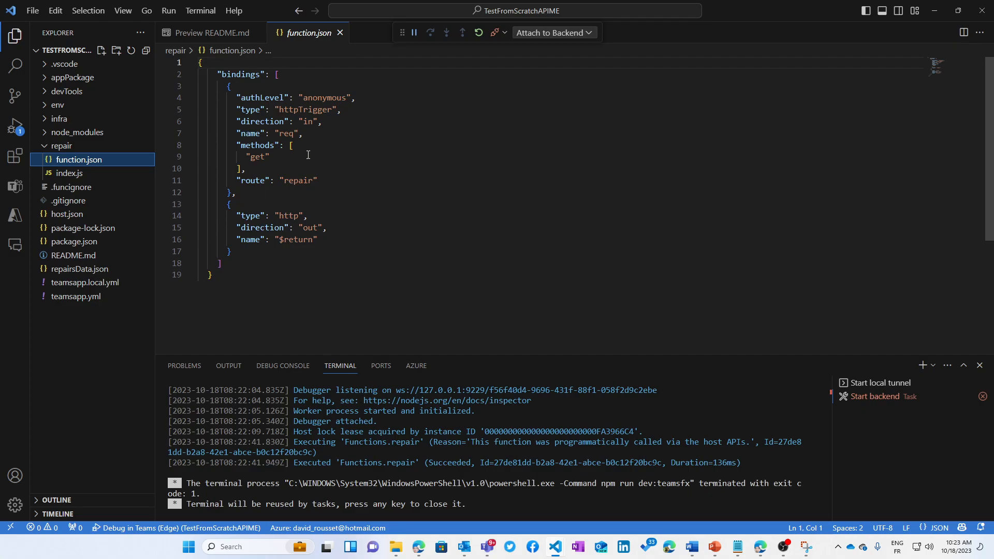
View manifest.json's composeExtensions and its apiSpecificationFile repair.yml, then the spec file.
left_click(63, 146)
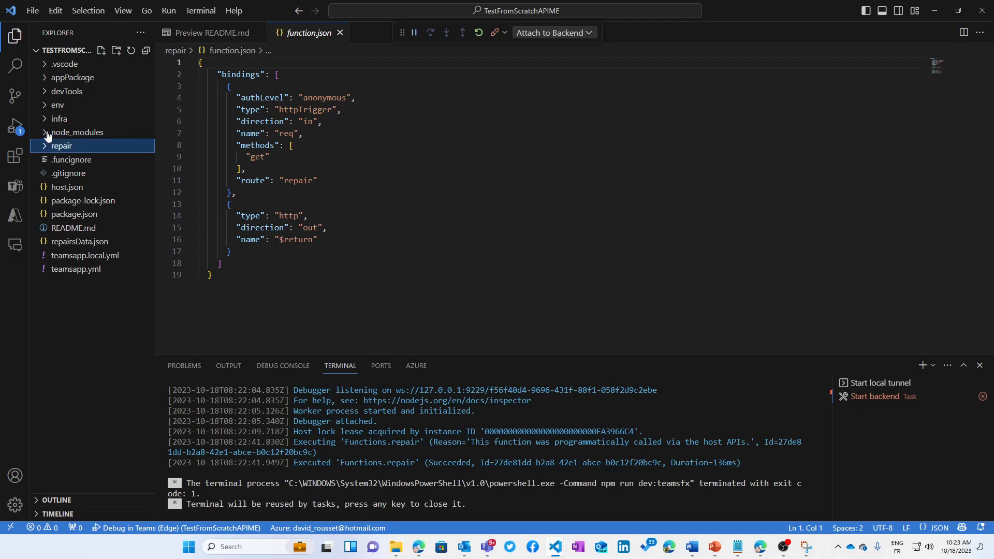
left_click(73, 77)
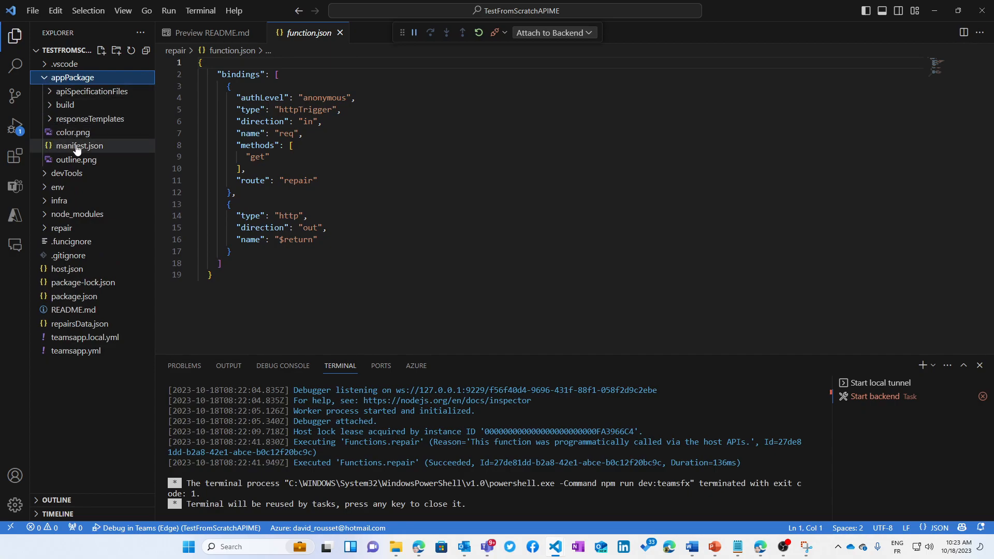
left_click(79, 146)
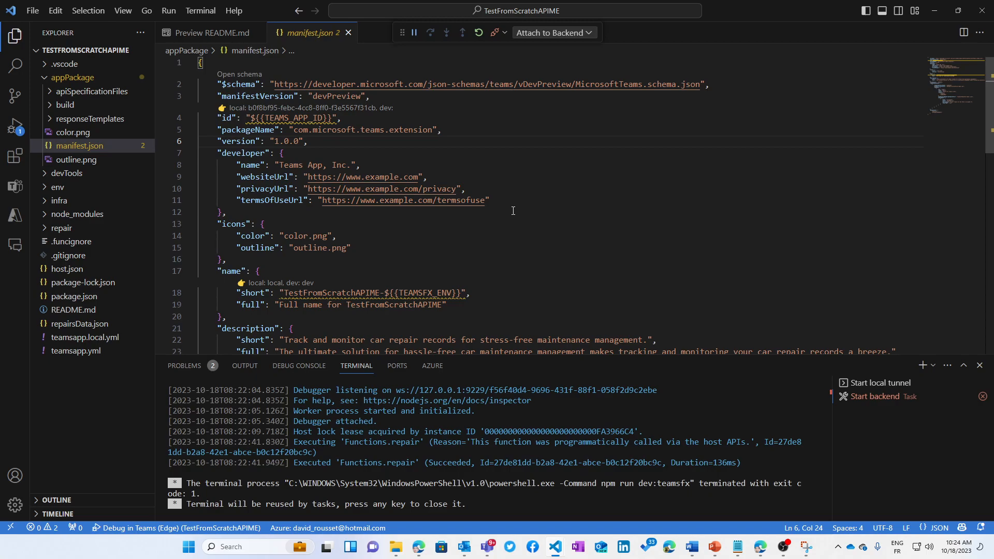
scroll("down", 3)
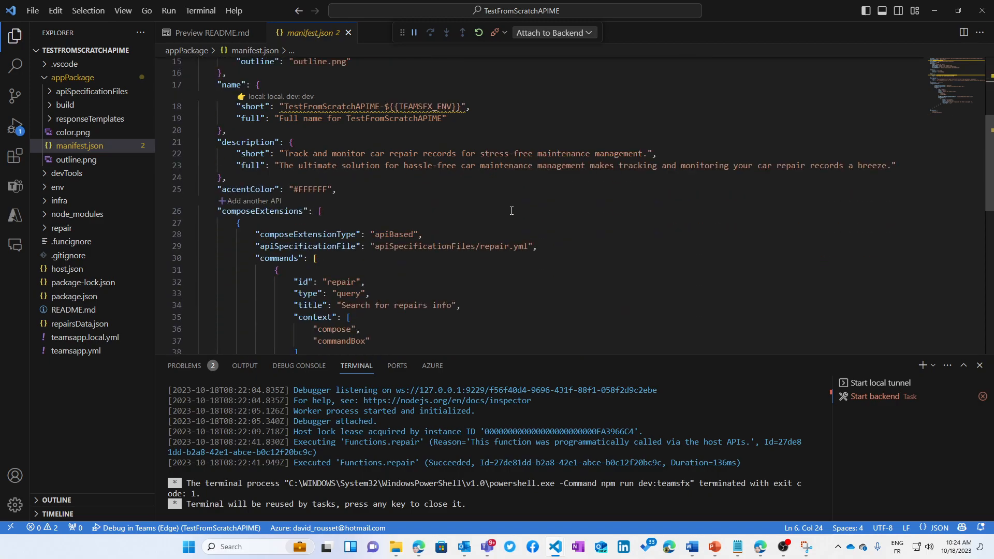
double_click(394, 203)
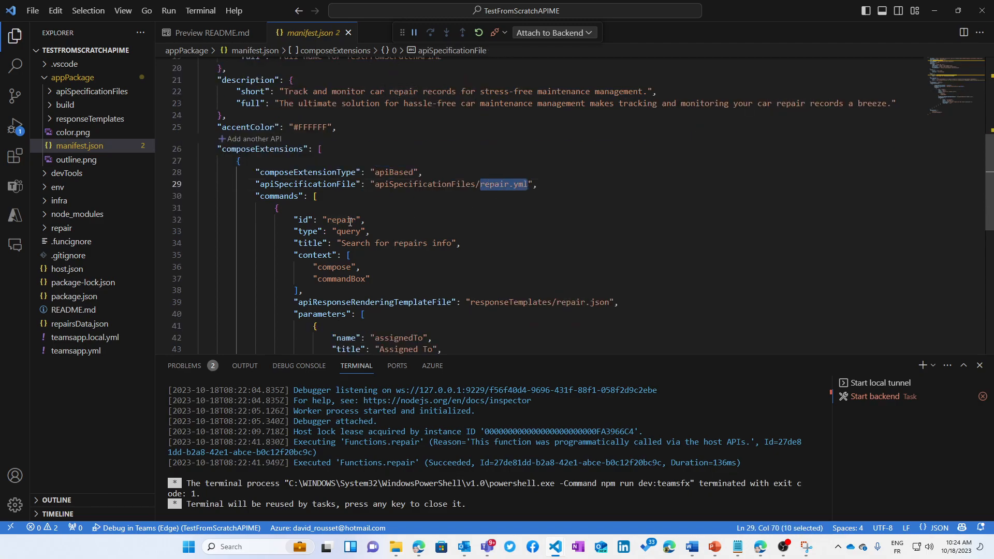
left_click(93, 91)
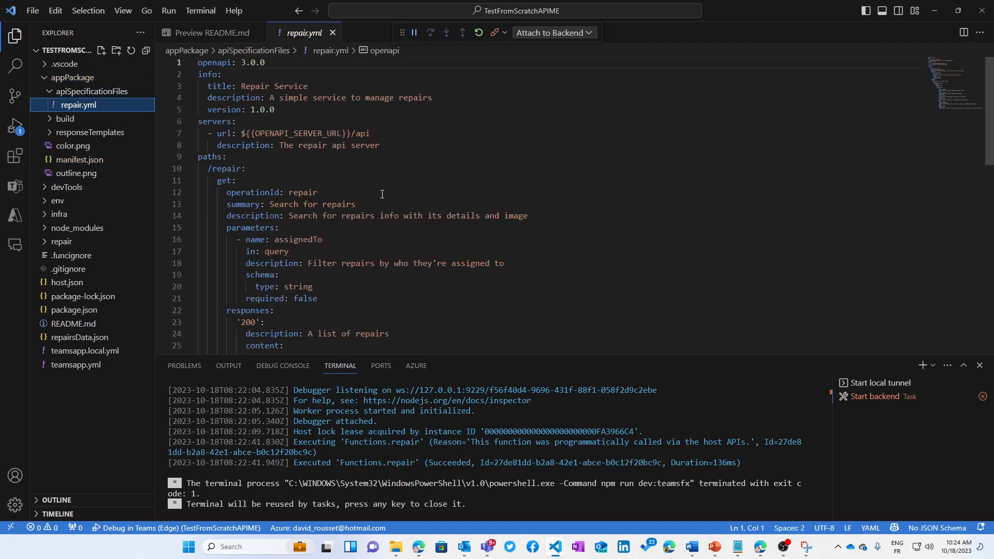
Highlight the GET /repair operation in repair.yml and reveal the responseTemplates files.
double_click(223, 181)
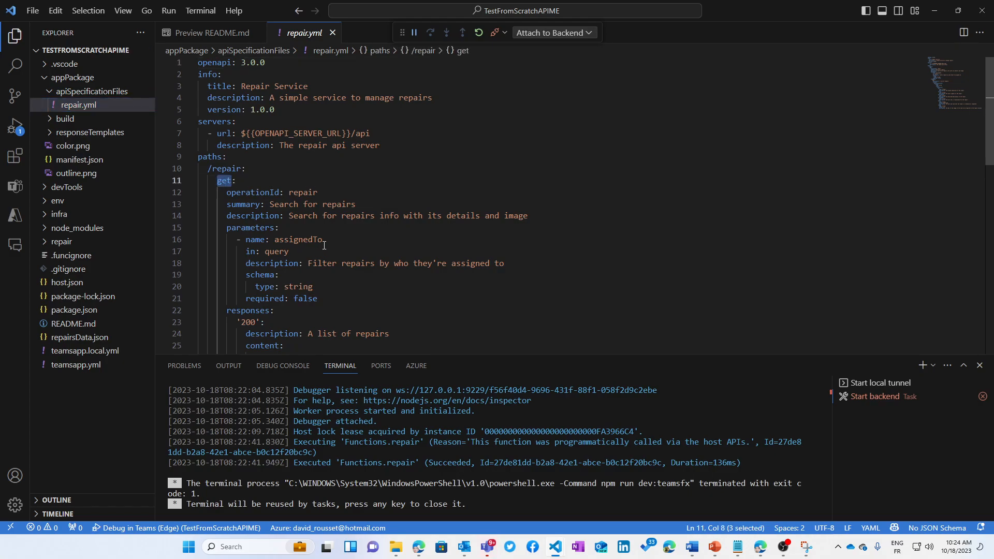
mouse_move(440, 258)
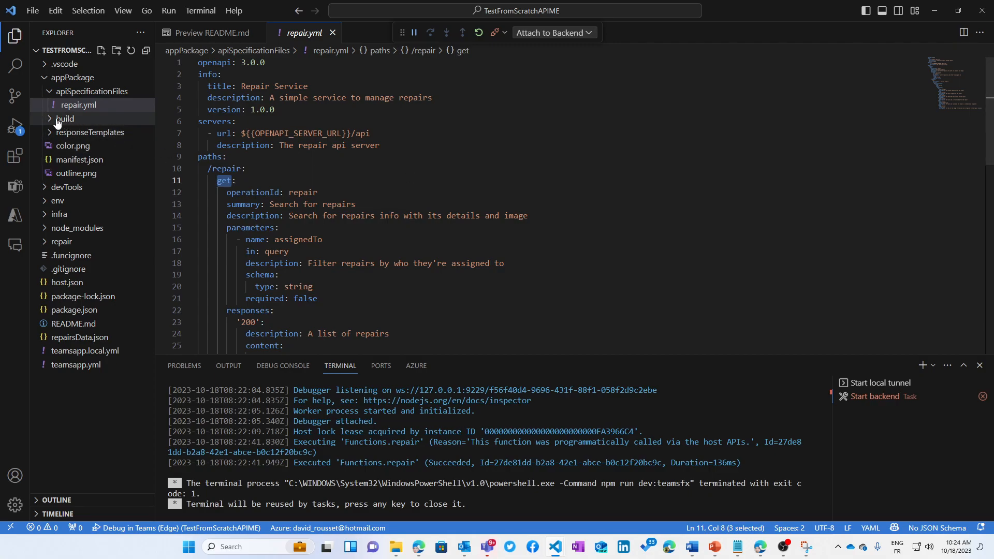
left_click(90, 132)
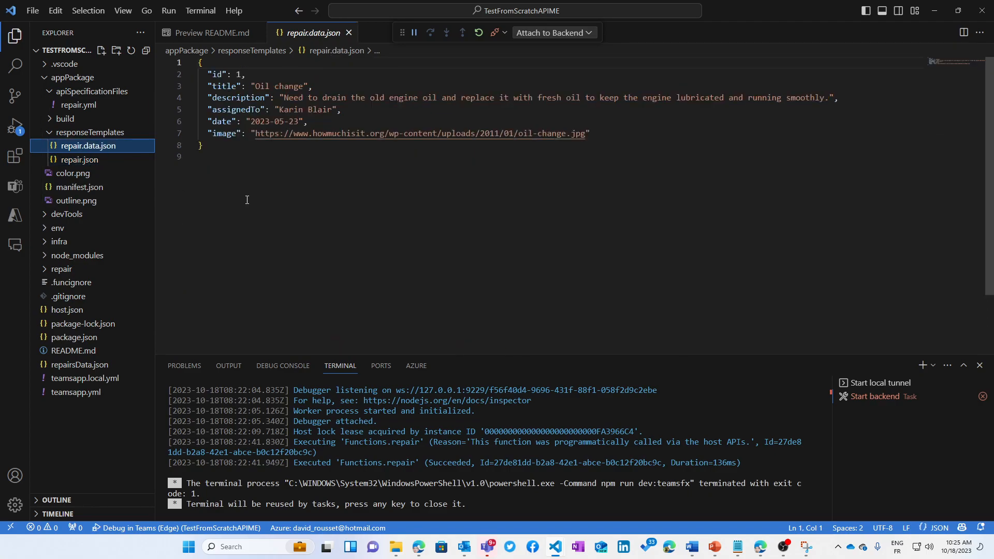
mouse_move(334, 233)
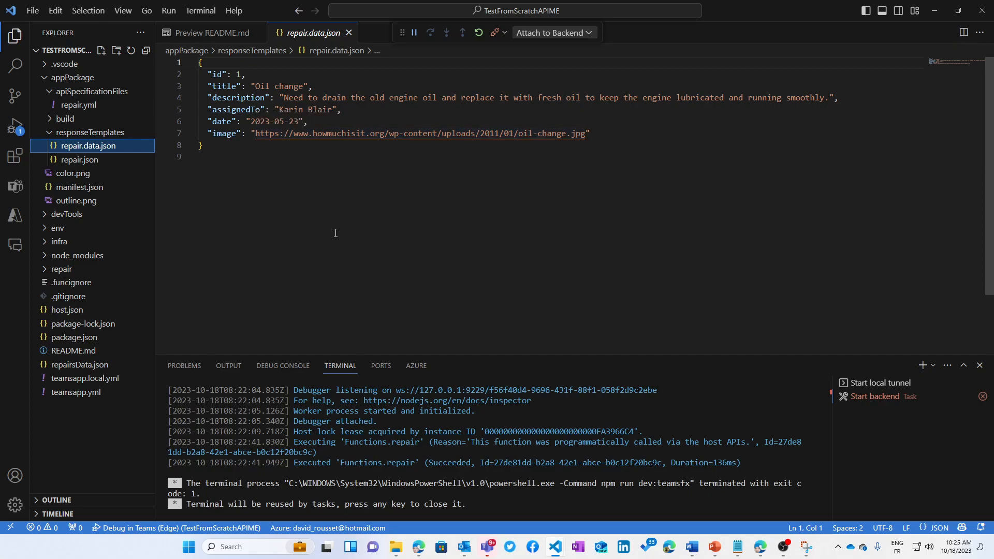
mouse_move(80, 164)
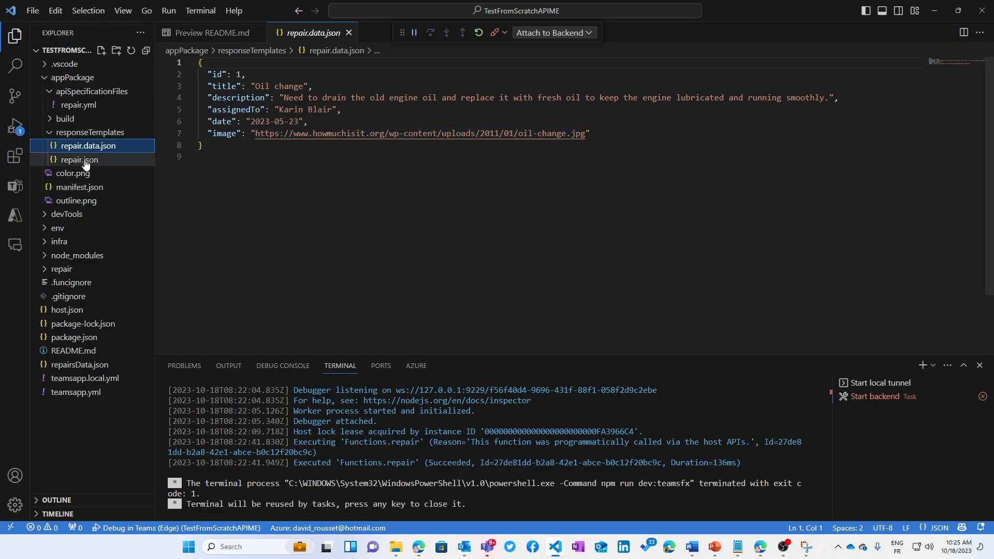
View the repair.json adaptive card response template.
left_click(79, 160)
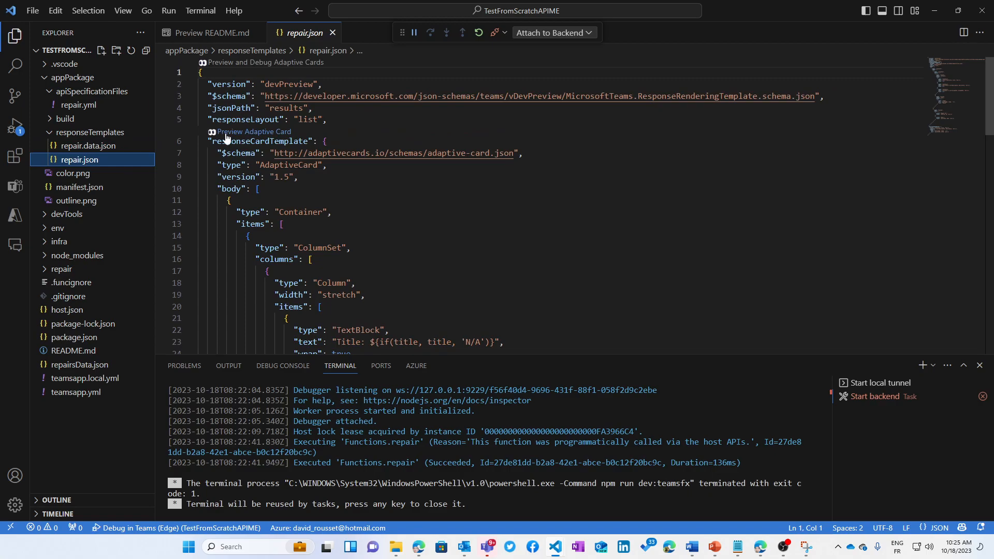
Preview the repair adaptive card in the Microsoft Teams Dark theme.
left_click(253, 131)
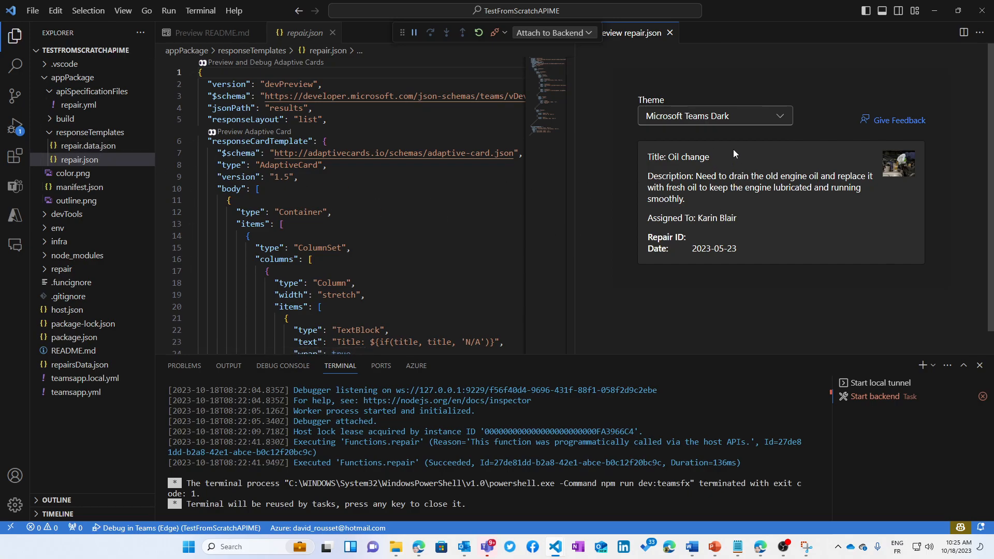
left_click(714, 115)
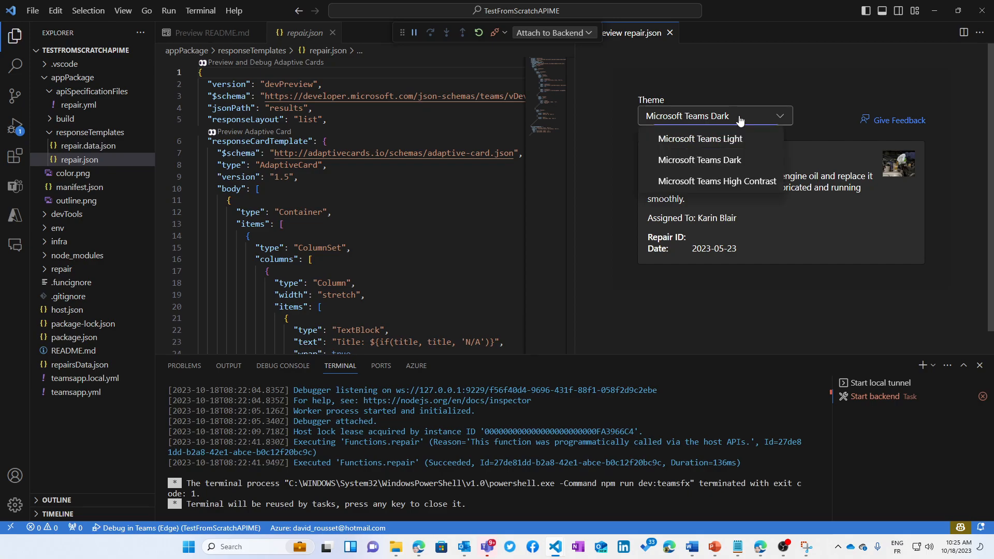
left_click(699, 160)
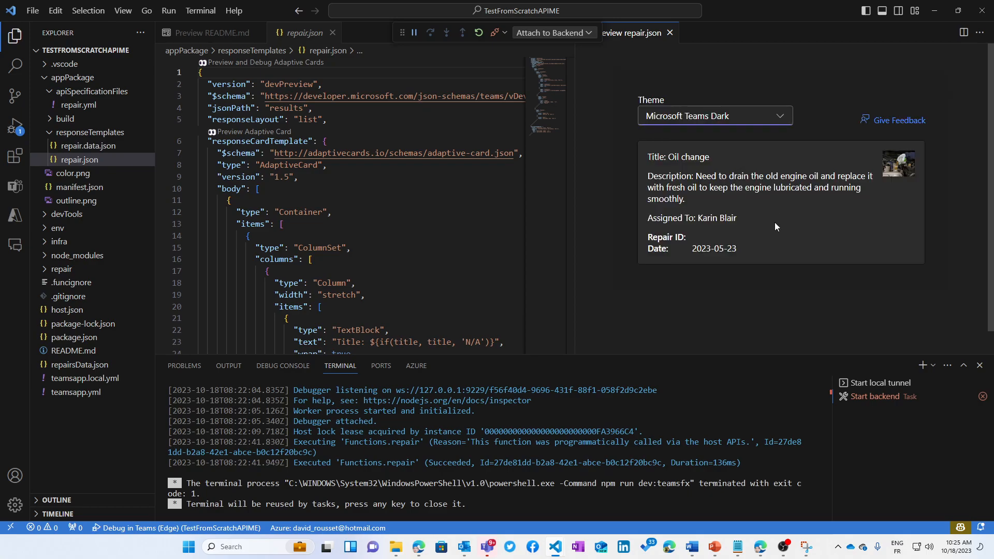